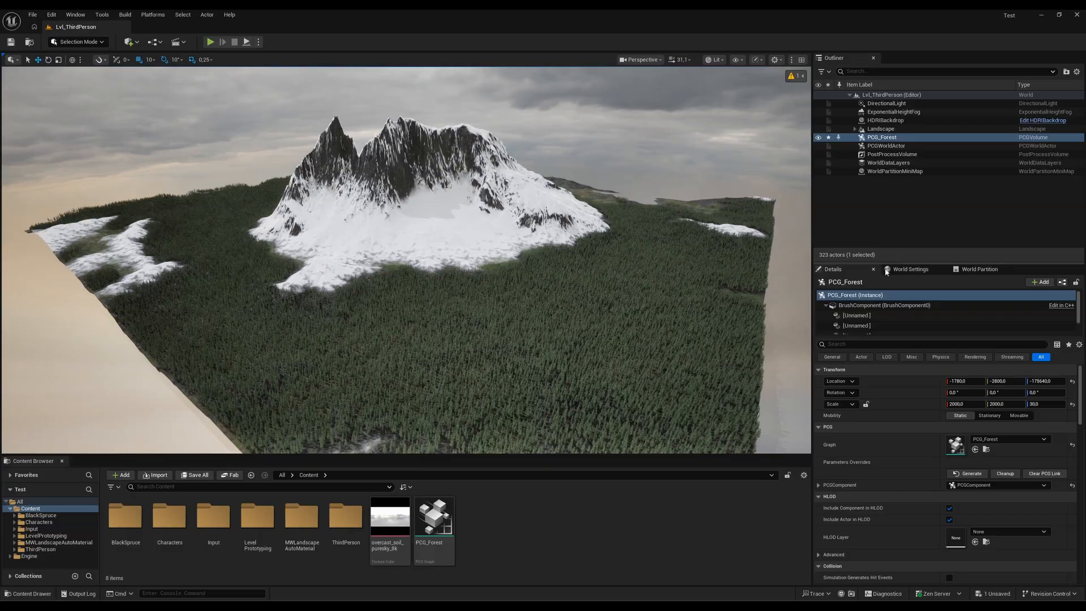
Glance at the World Partition grid, return to PCG_Forest details, then open the viewport view-type menu.
left_click(979, 269)
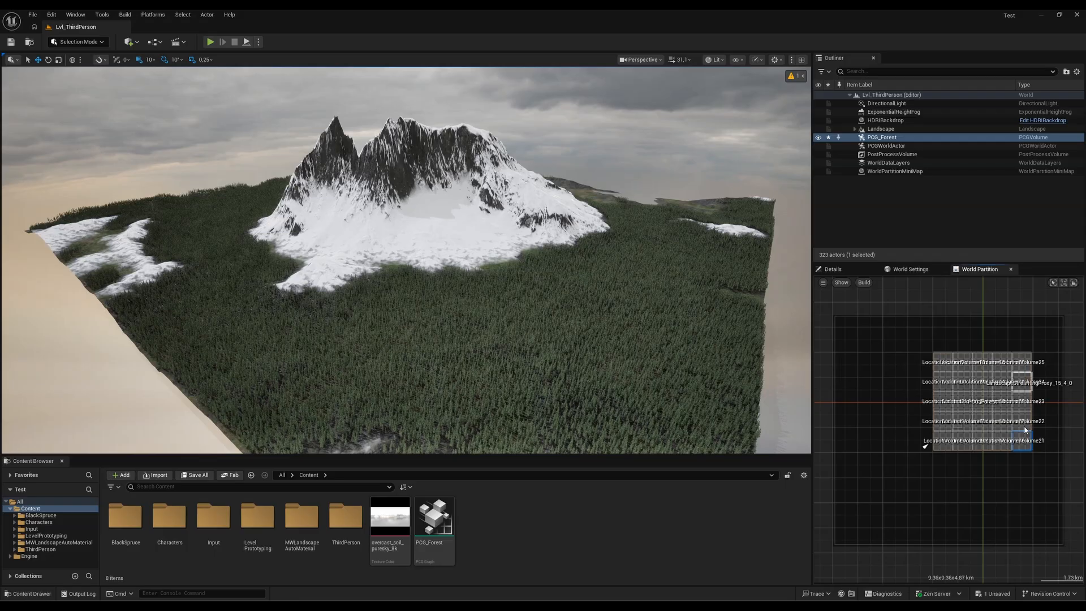
left_click(833, 268)
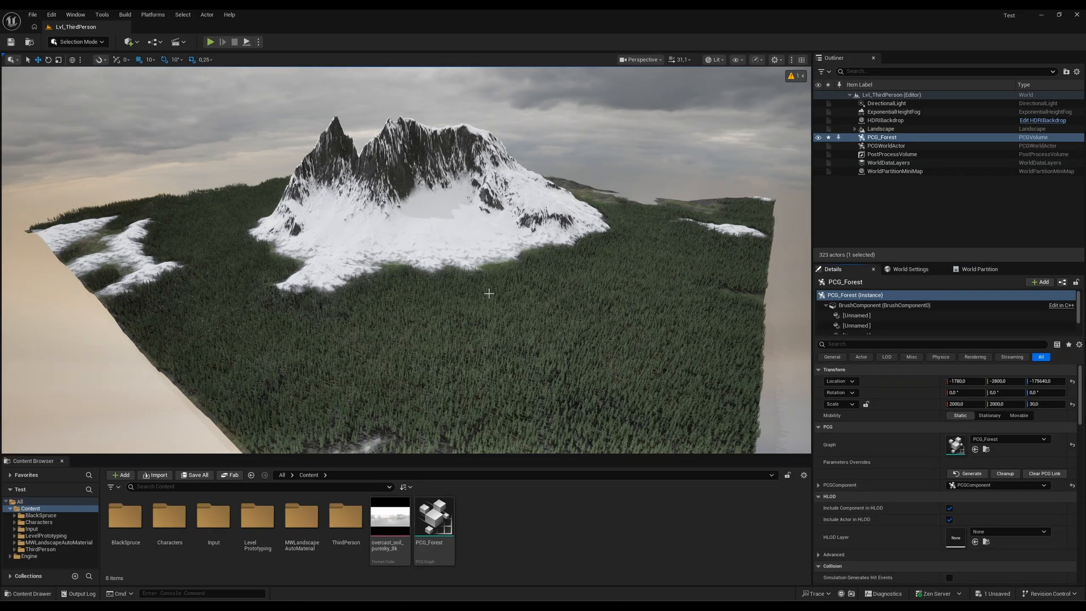
left_click(640, 60)
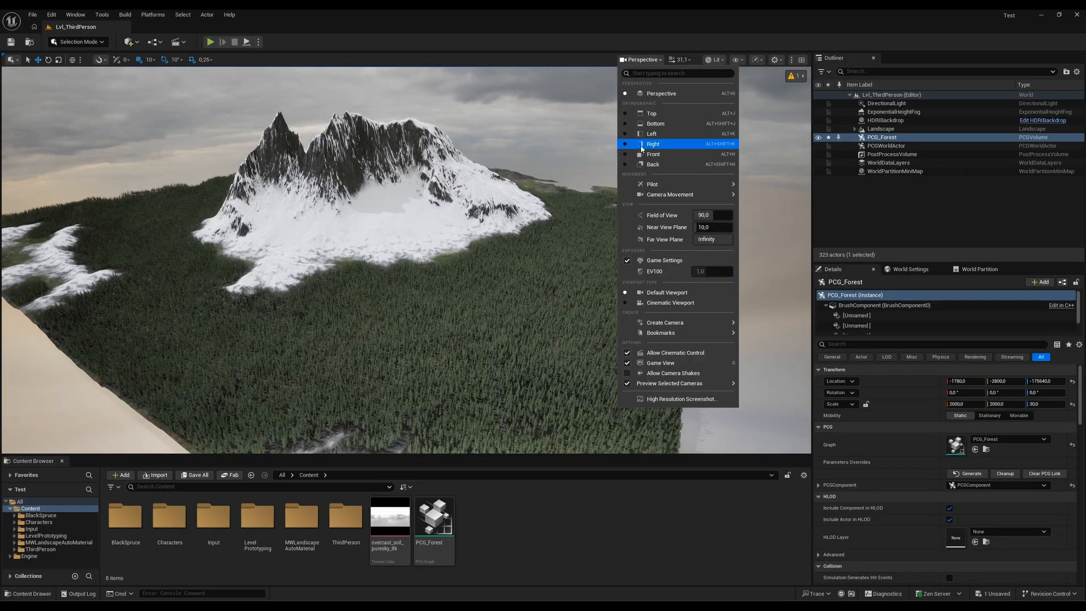
mouse_move(655, 124)
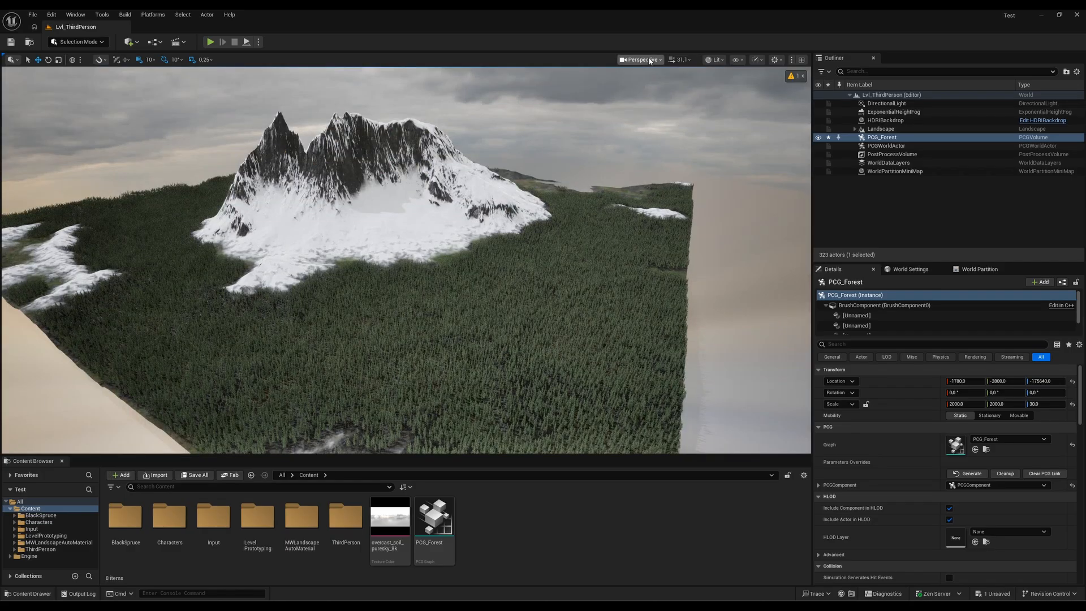
left_click(639, 59)
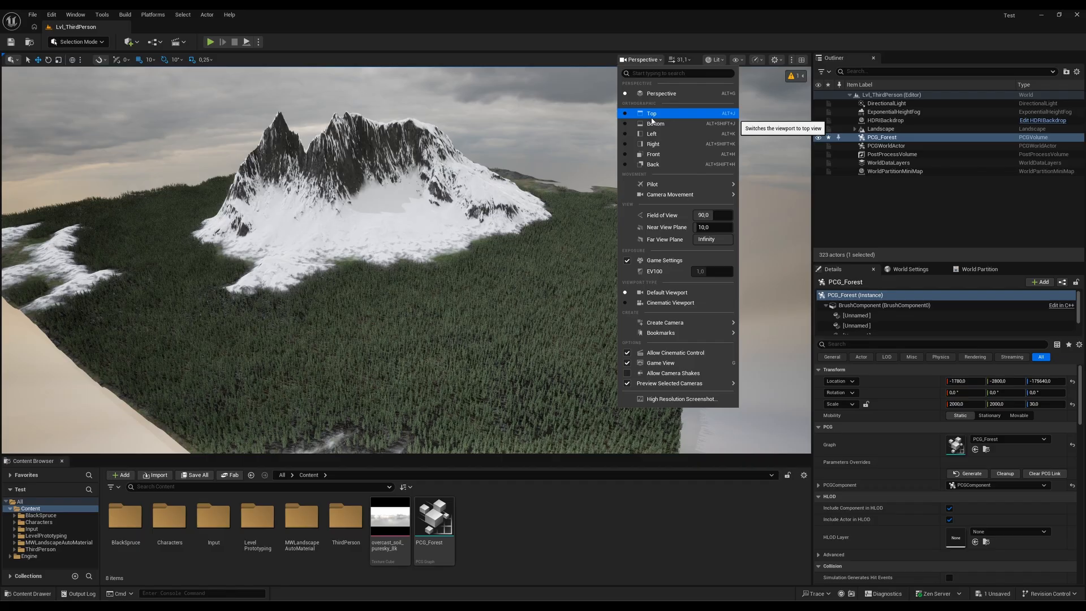
mouse_move(367, 389)
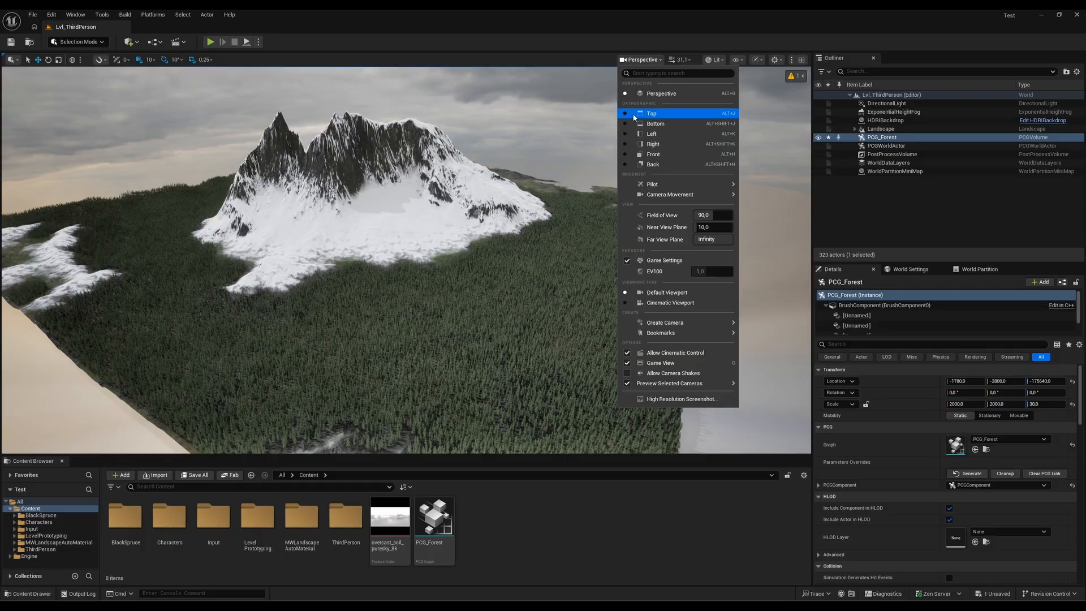
Switch the viewport to Top view, then back to Perspective over the forest.
left_click(652, 113)
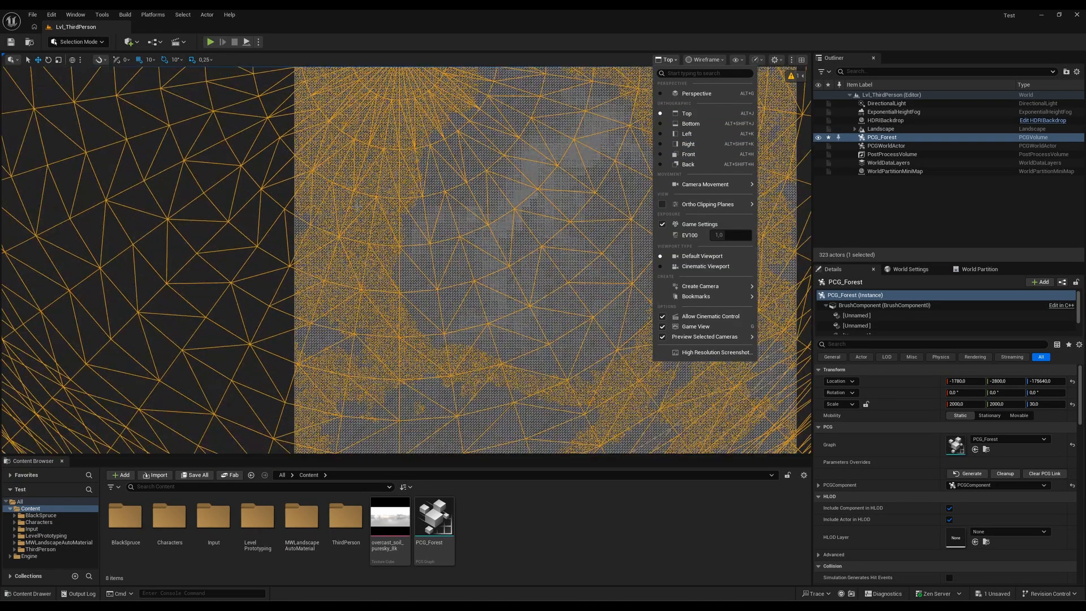
left_click(970, 473)
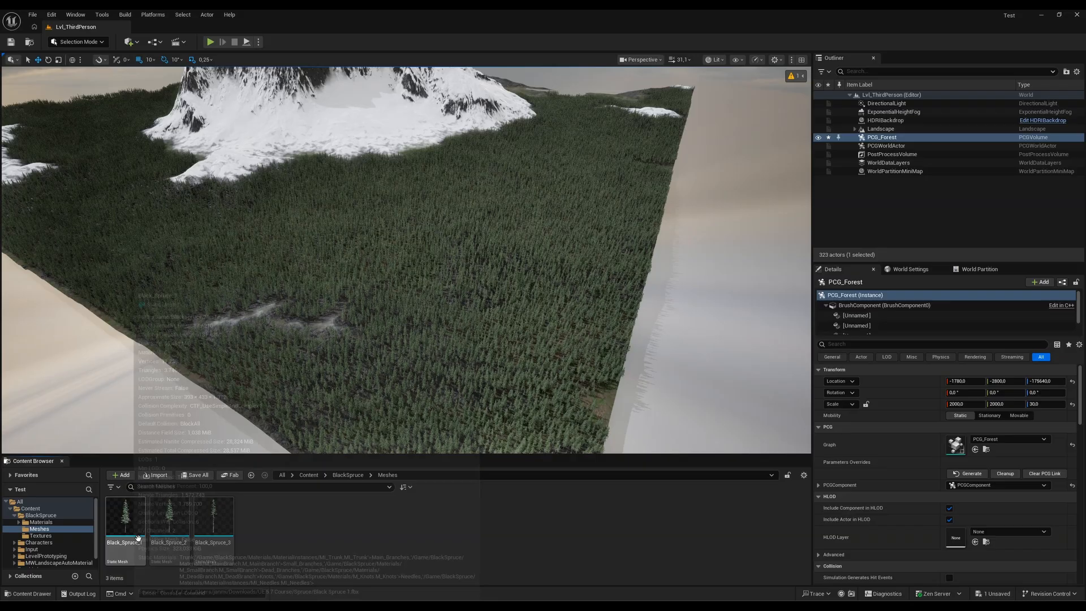
mouse_move(284, 547)
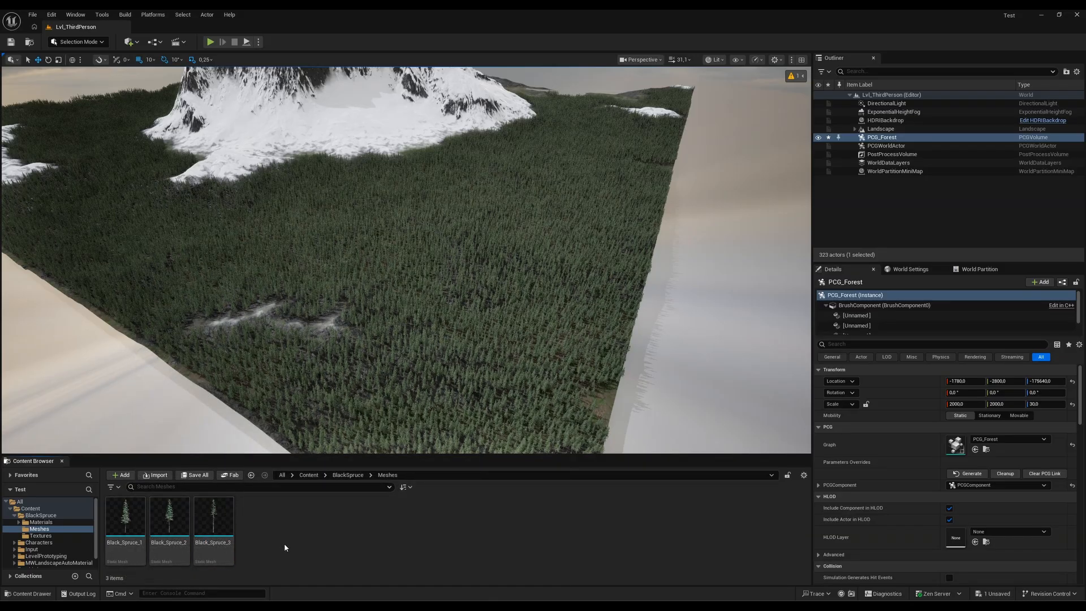
Open Black_Spruce_3 in the Static Mesh Editor and bring up the Edit menu.
double_click(212, 519)
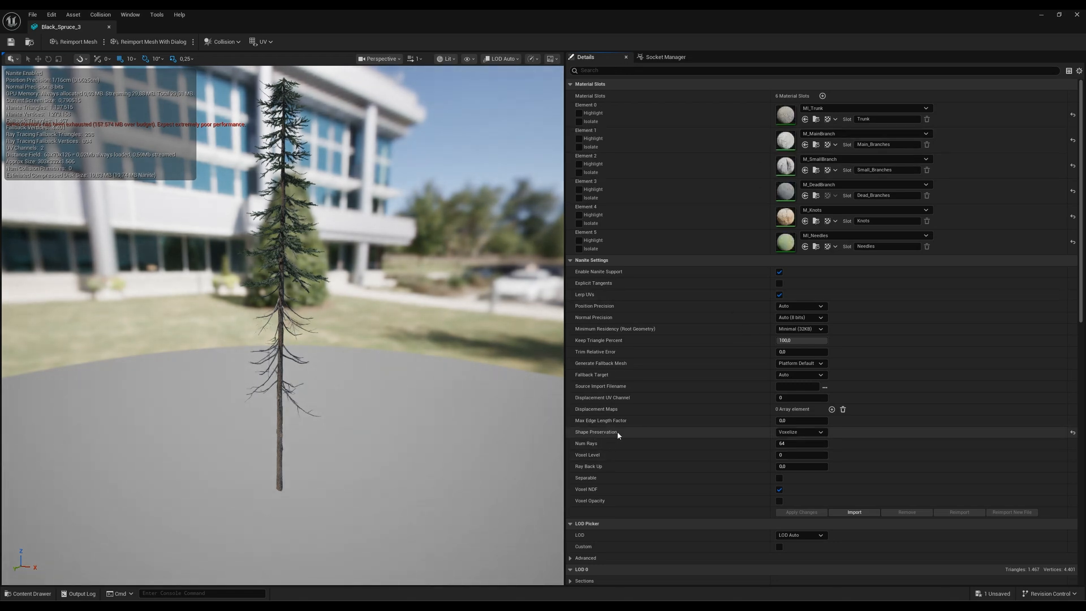
left_click(801, 432)
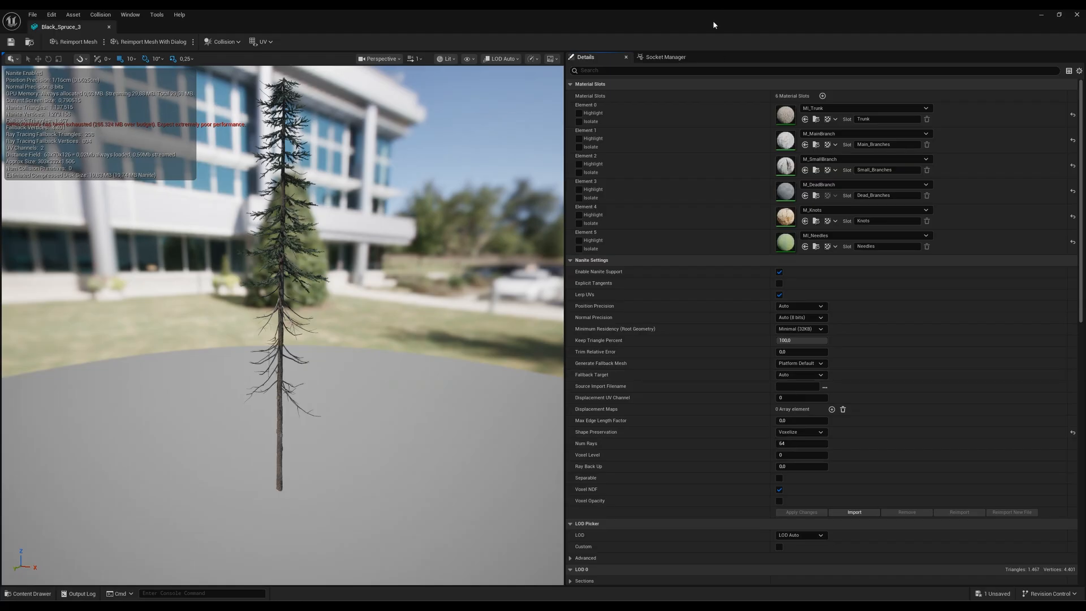
left_click(50, 14)
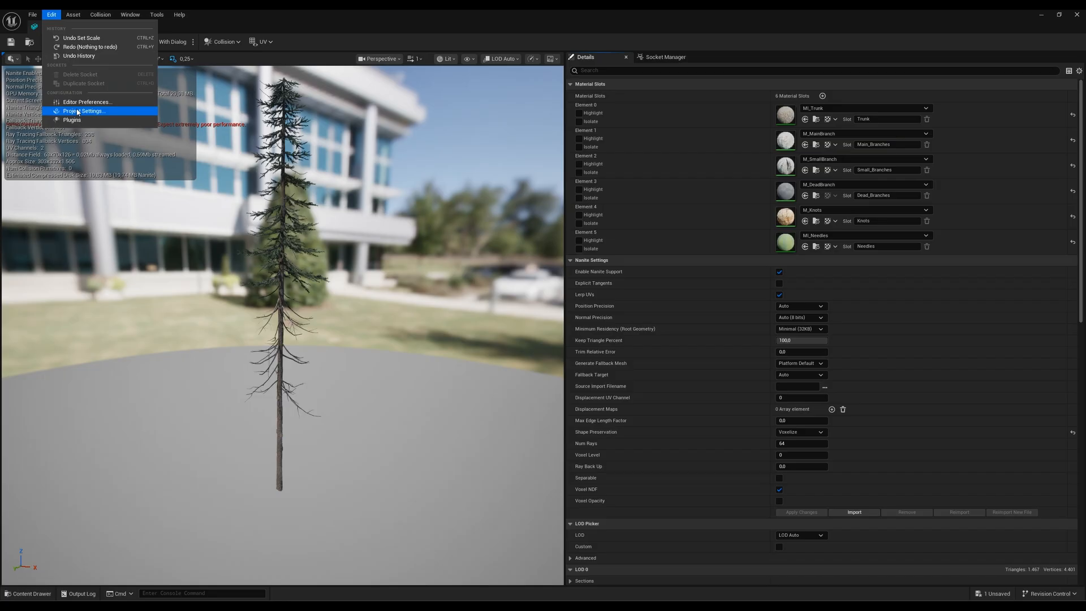
left_click(80, 111)
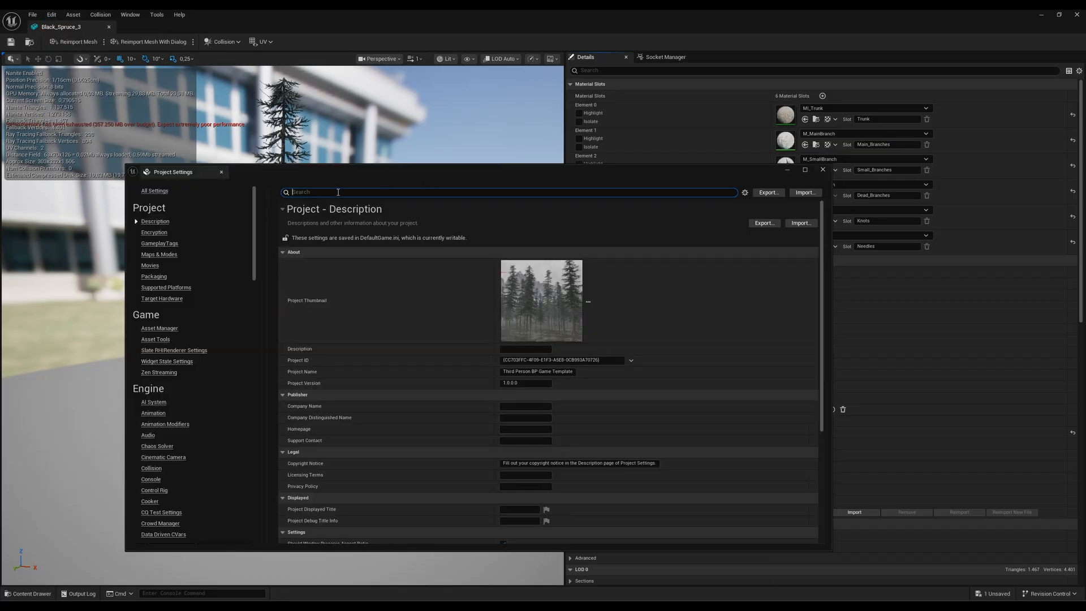
type("nanite")
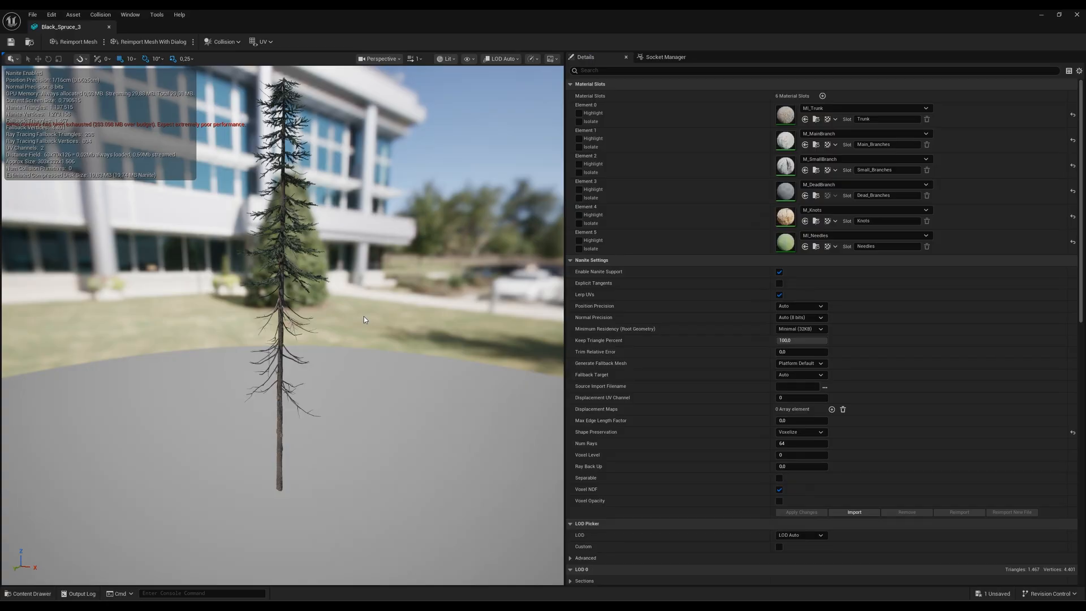
mouse_move(320, 483)
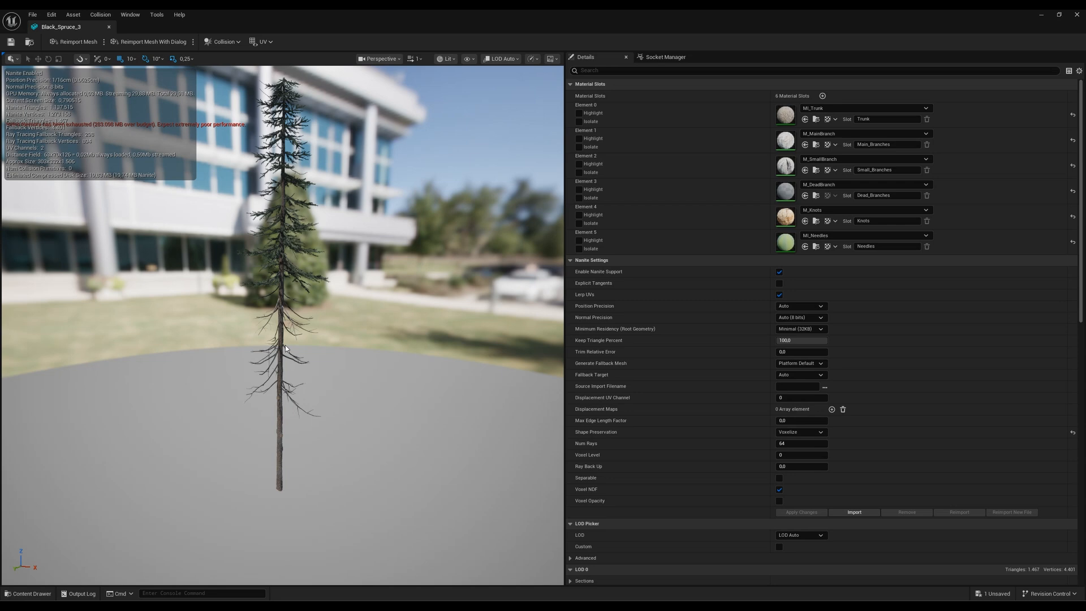
mouse_move(276, 294)
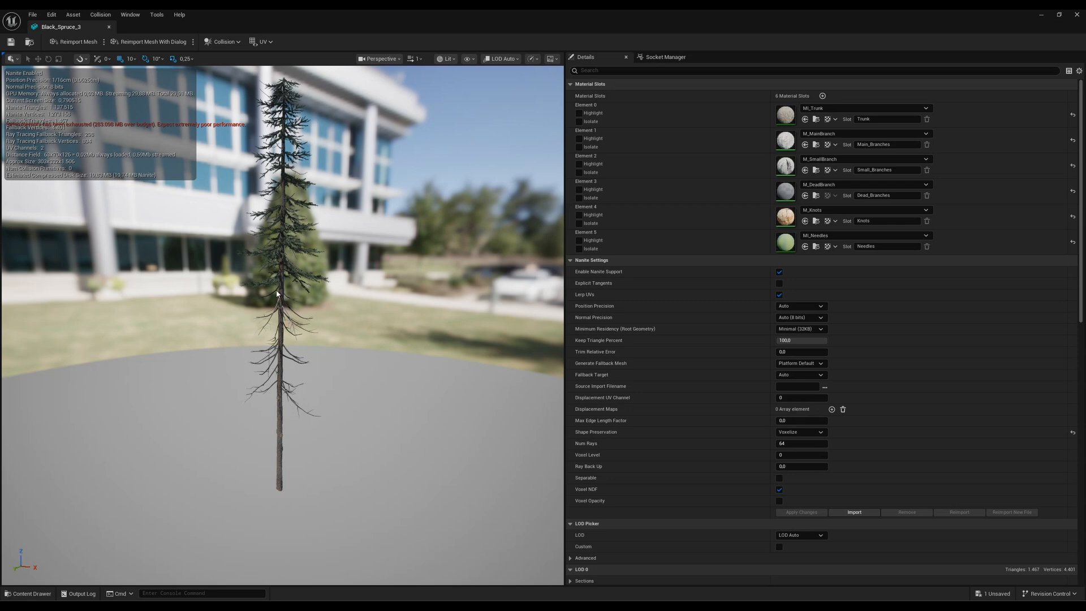
mouse_move(296, 316)
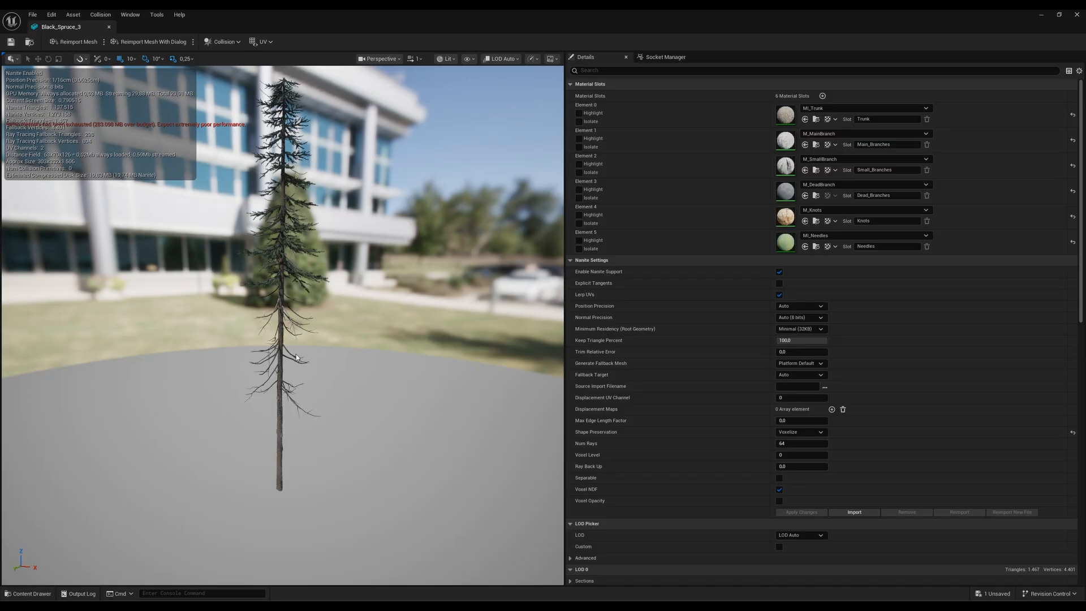
mouse_move(282, 490)
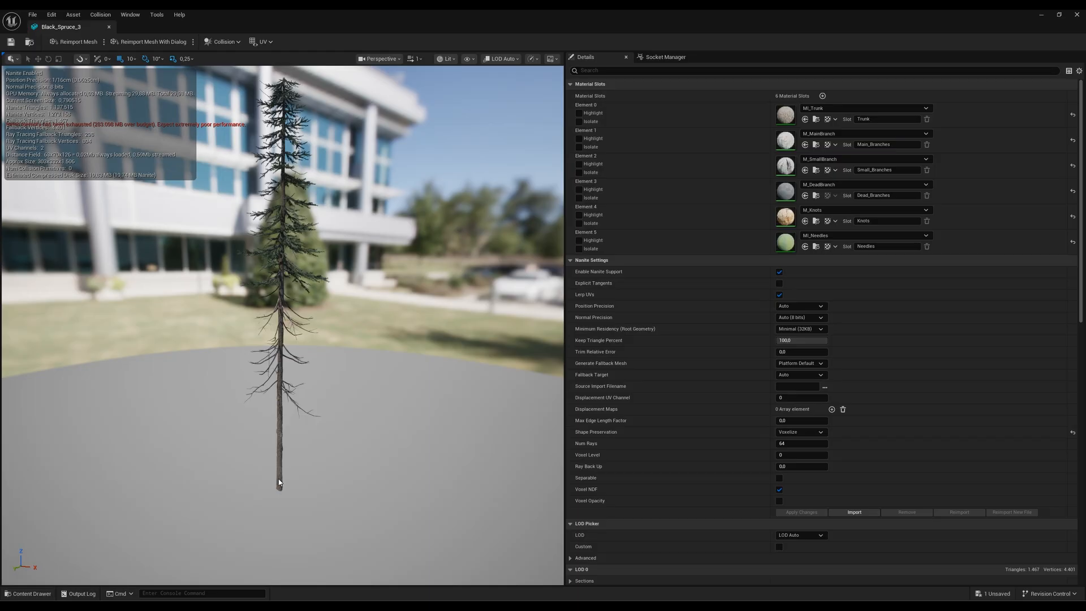
mouse_move(282, 144)
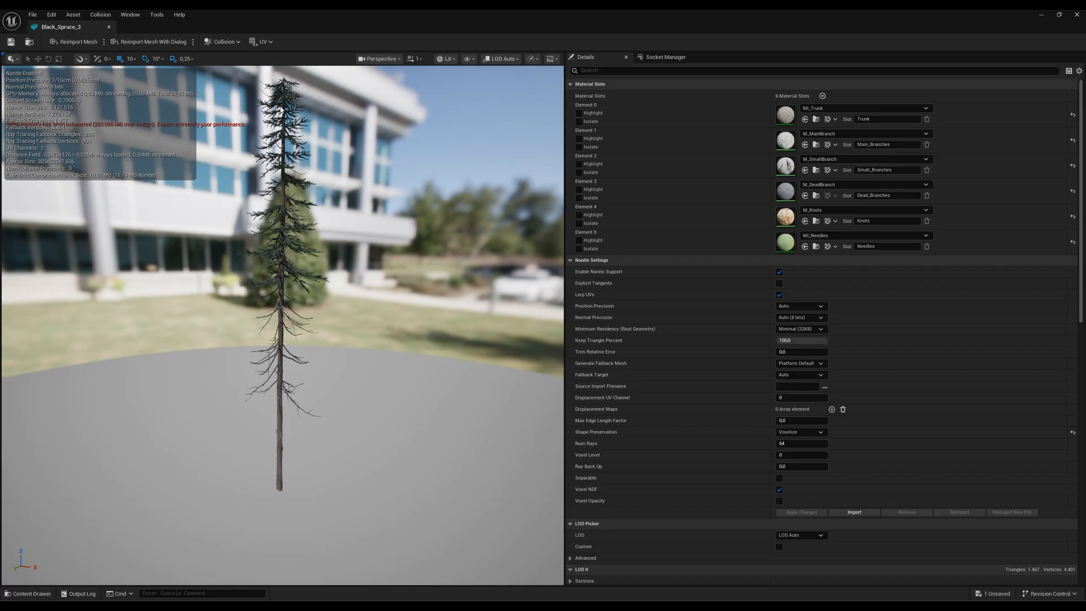
mouse_move(353, 274)
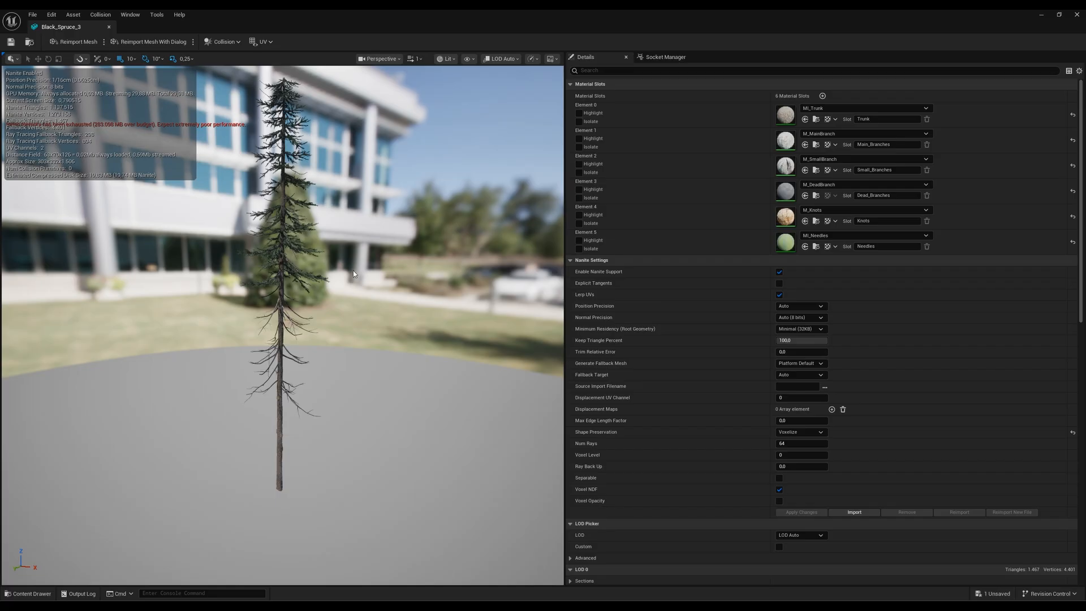
mouse_move(277, 487)
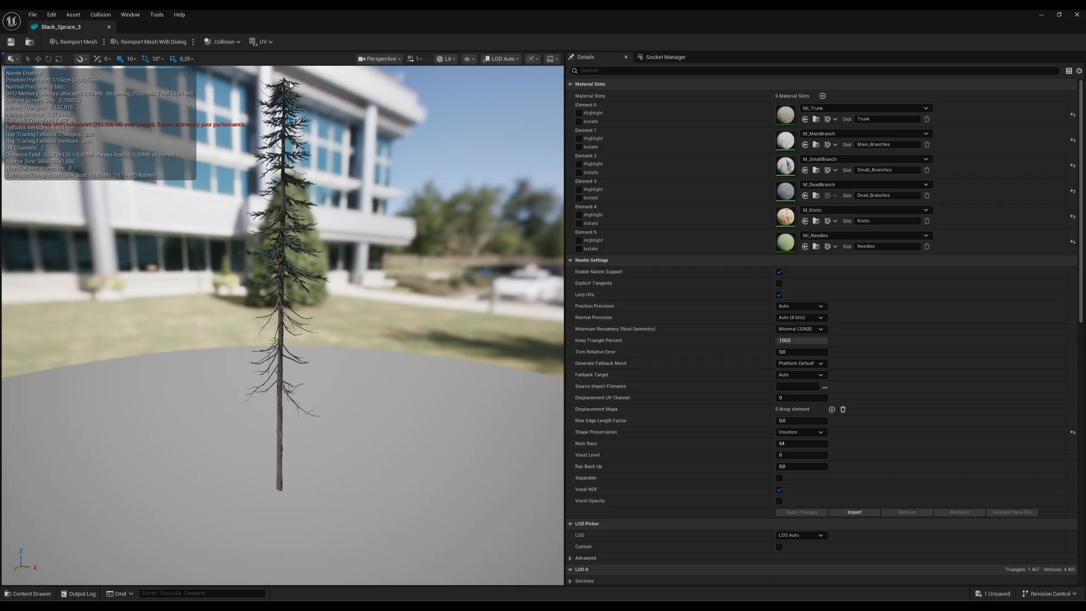
mouse_move(352, 345)
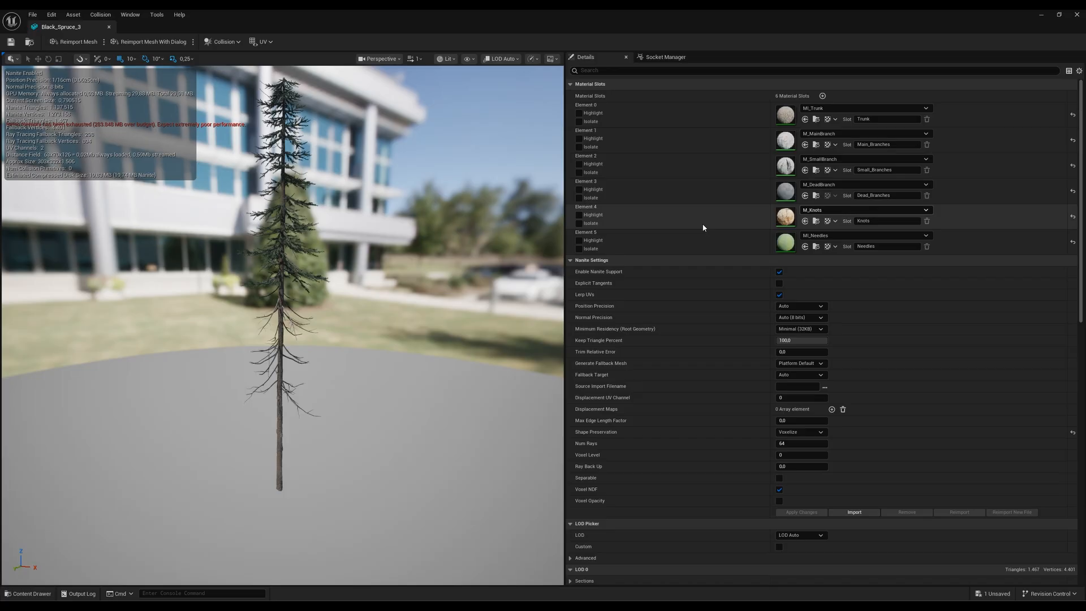
Open the Content Drawer to the BlackSpruce Materials folder.
left_click(27, 593)
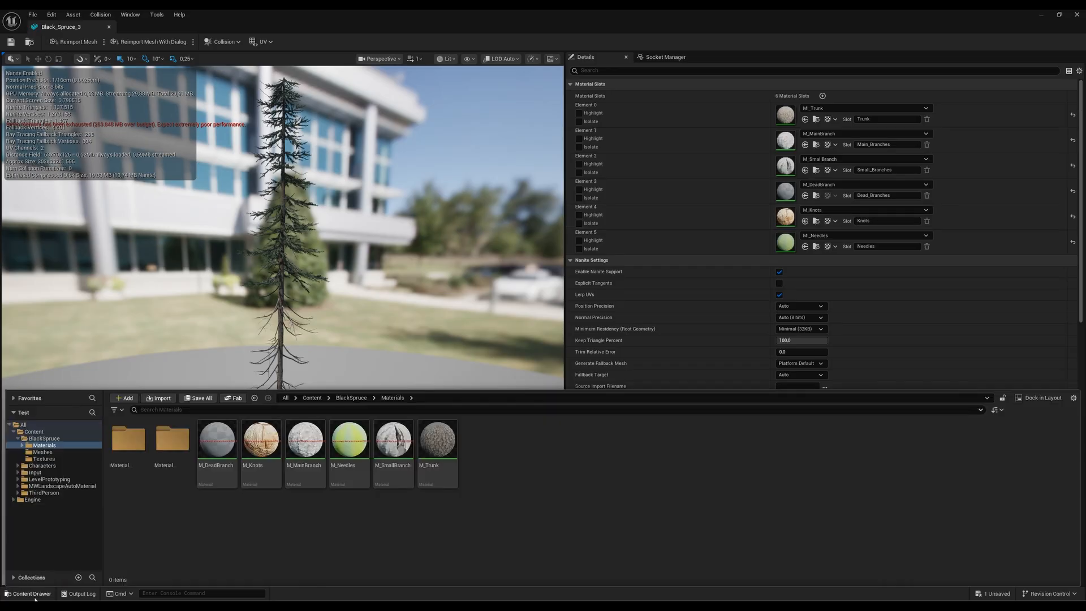
Select and open the M_DeadBranch material from the BlackSpruce Materials folder.
left_click(216, 438)
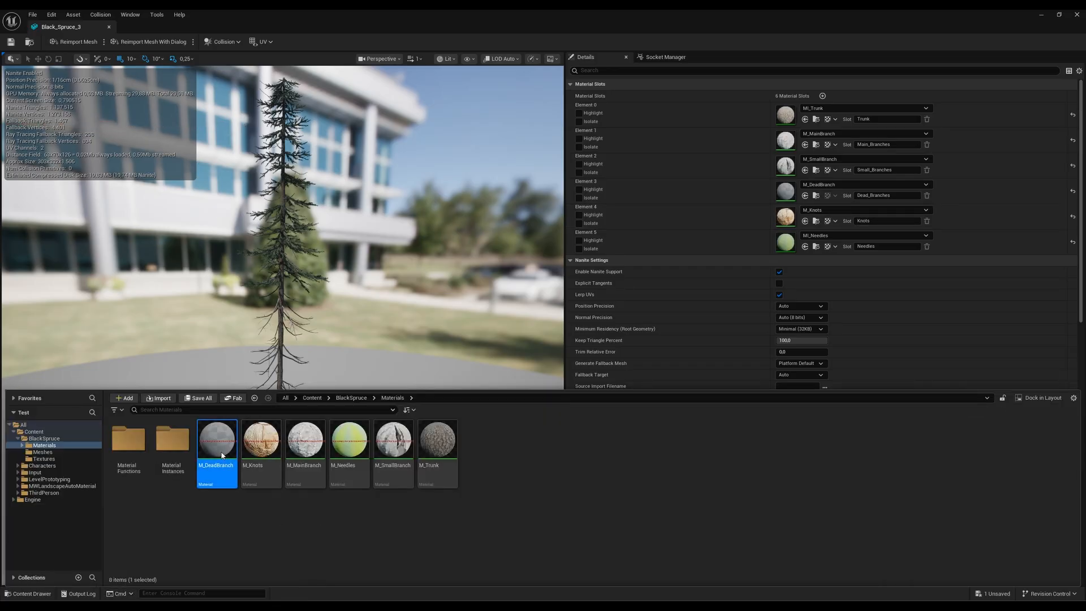
double_click(217, 437)
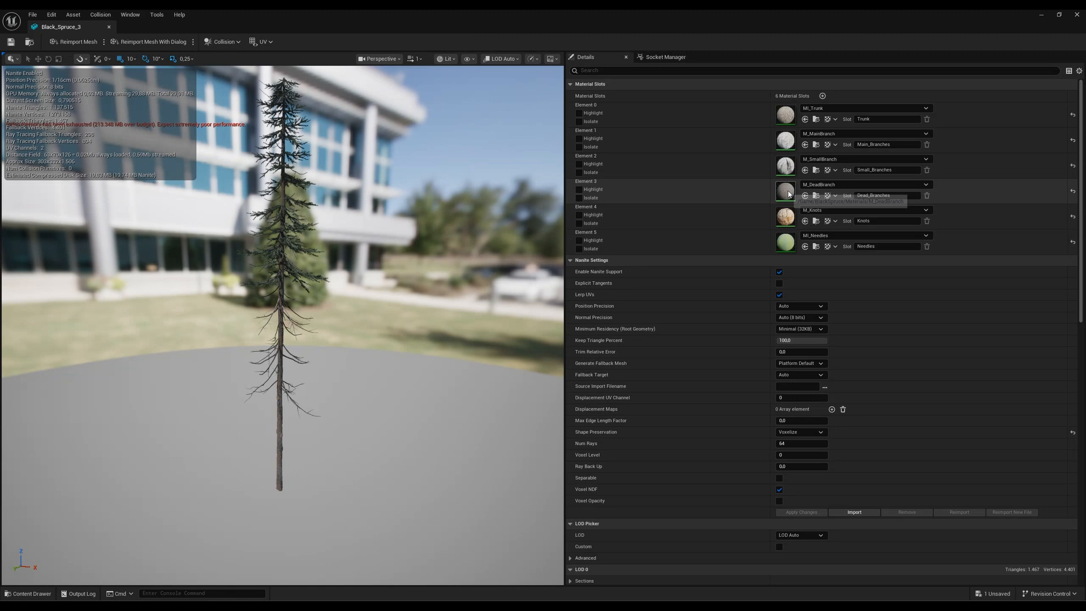
mouse_move(300, 405)
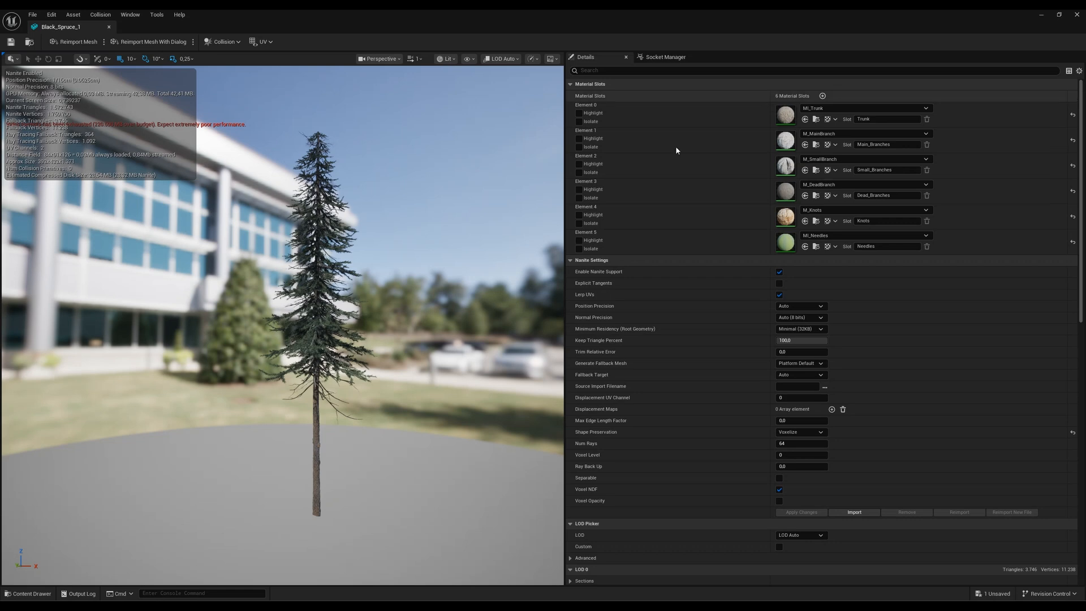
mouse_move(324, 353)
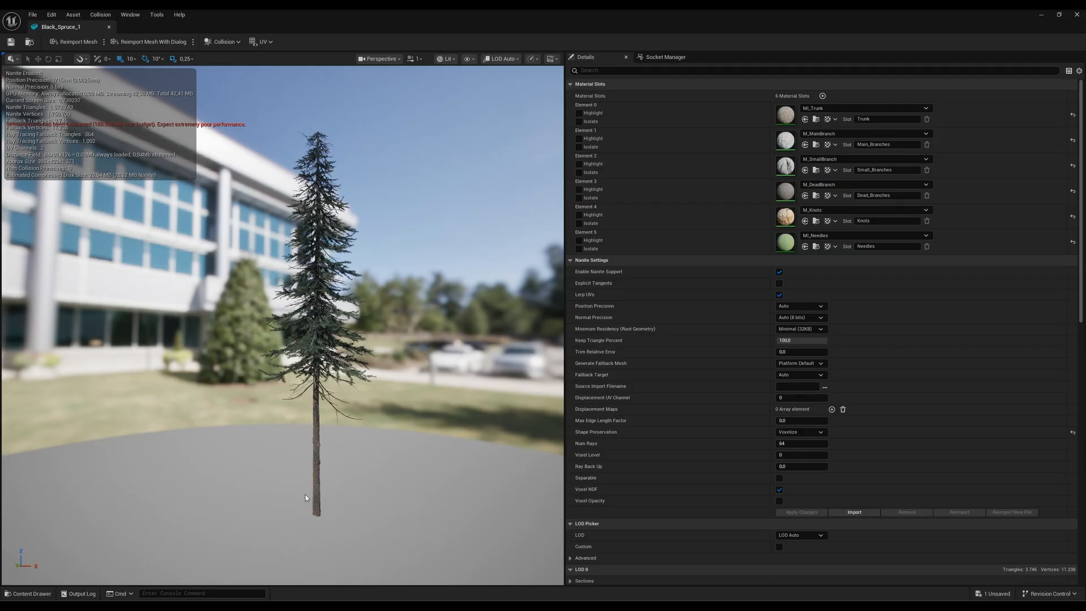
mouse_move(320, 381)
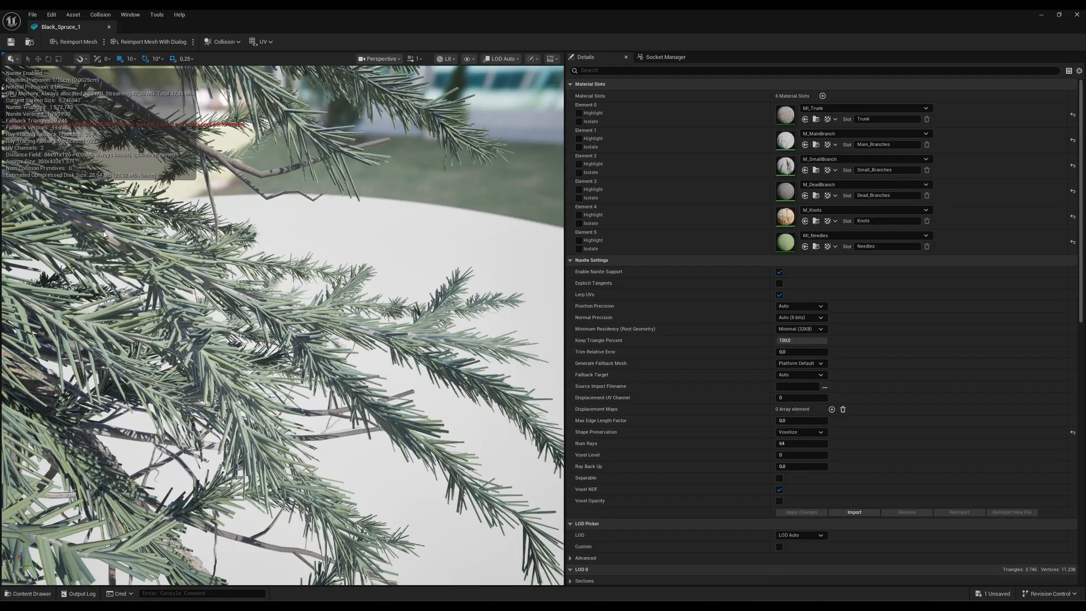
mouse_move(468, 341)
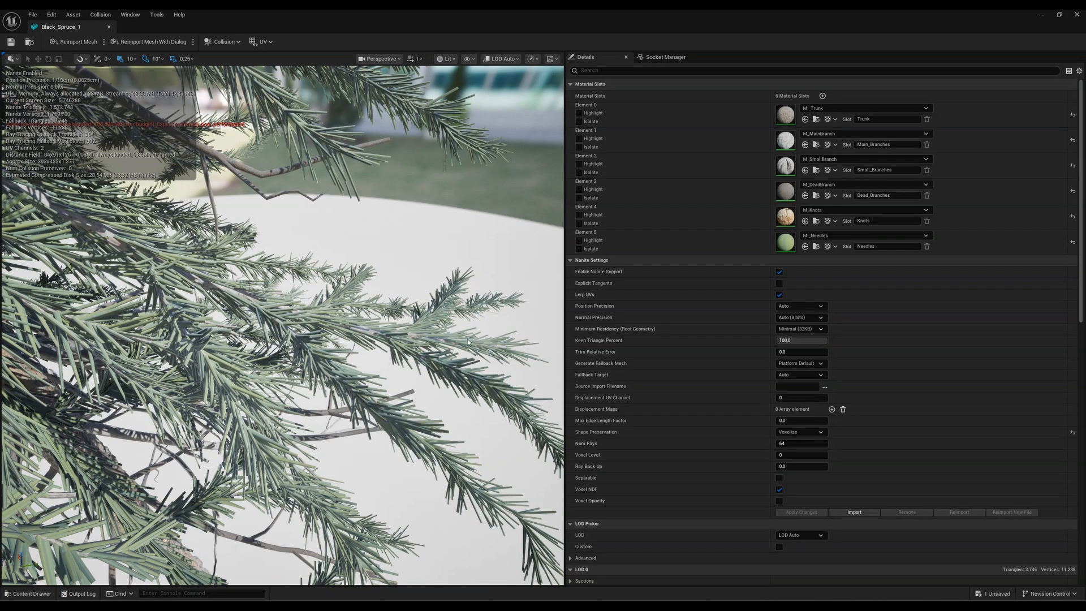
mouse_move(192, 367)
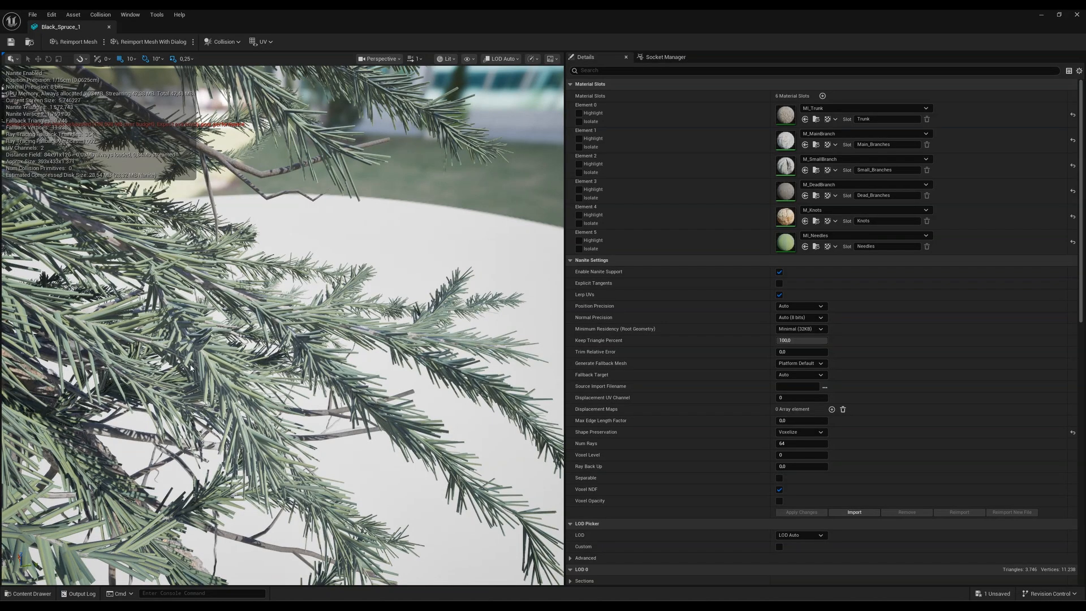
mouse_move(290, 461)
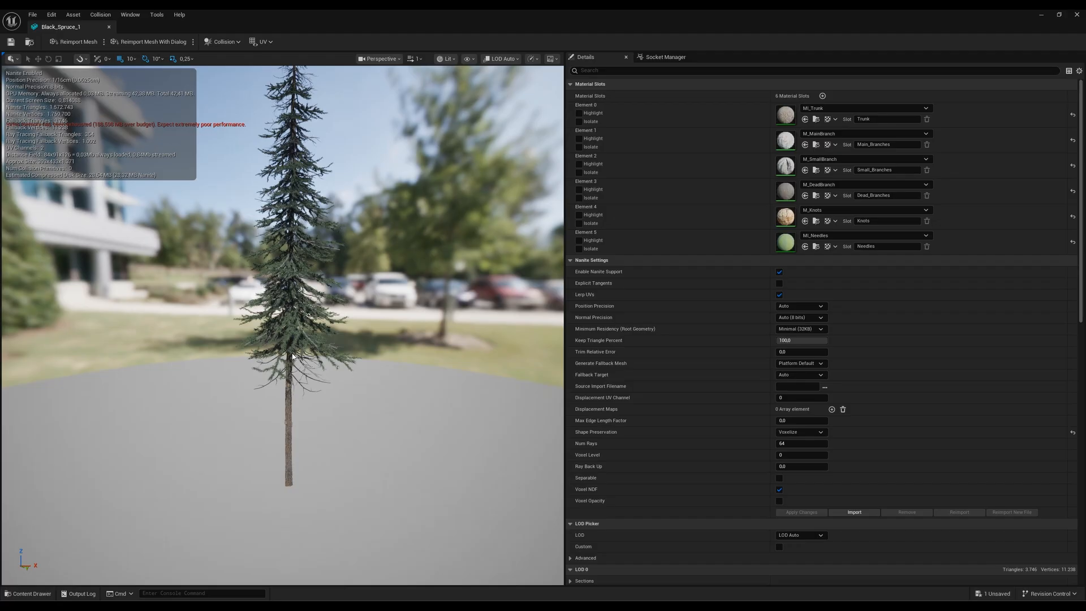
mouse_move(284, 395)
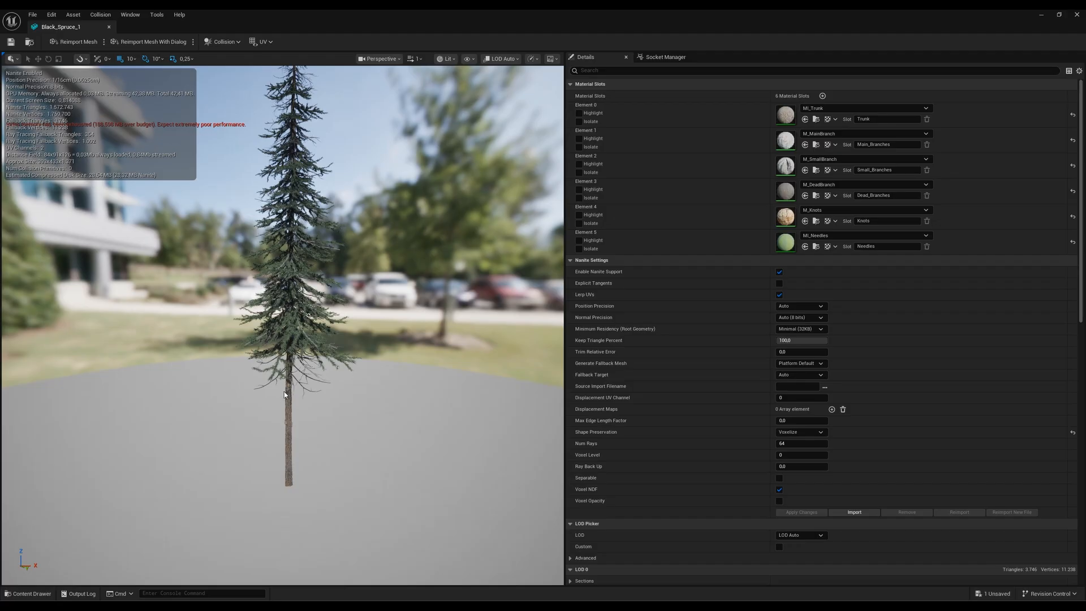
mouse_move(301, 254)
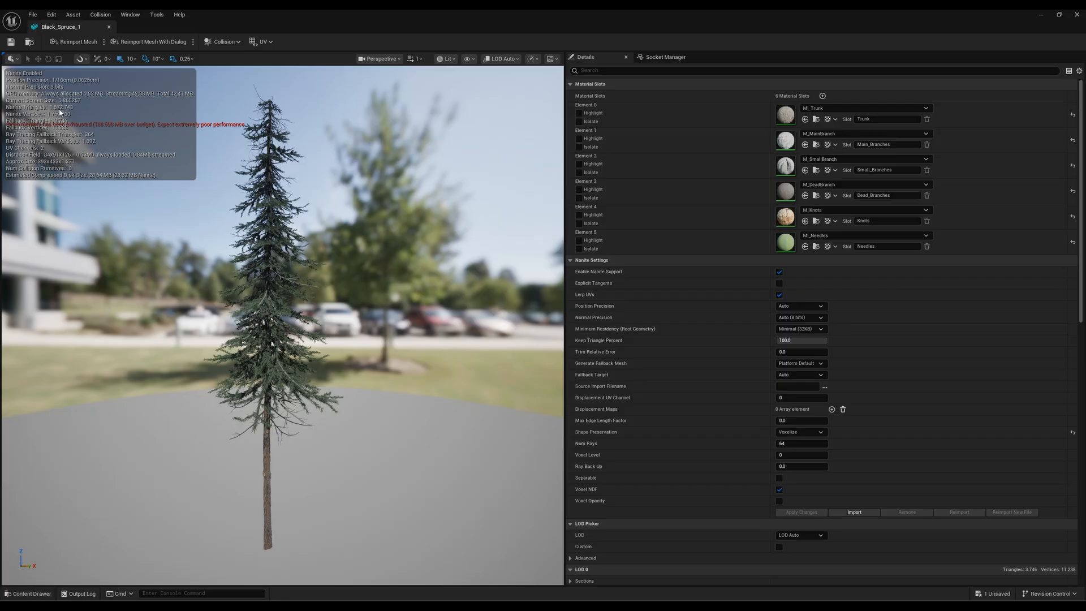
mouse_move(273, 413)
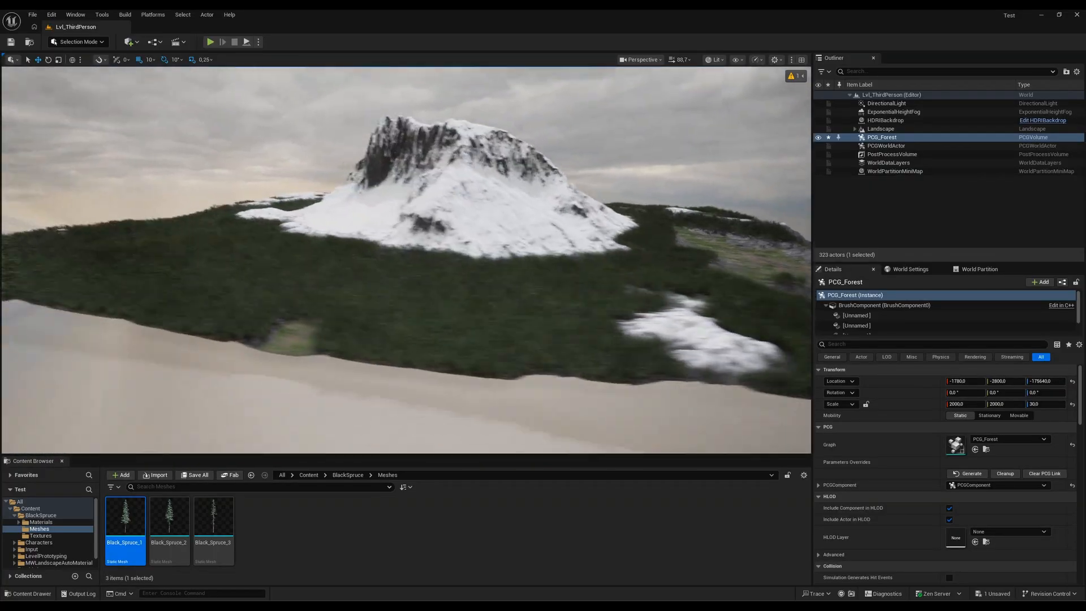
Select PCG_Forest and set its Transform Scale Z to 50.0.
left_click(970, 473)
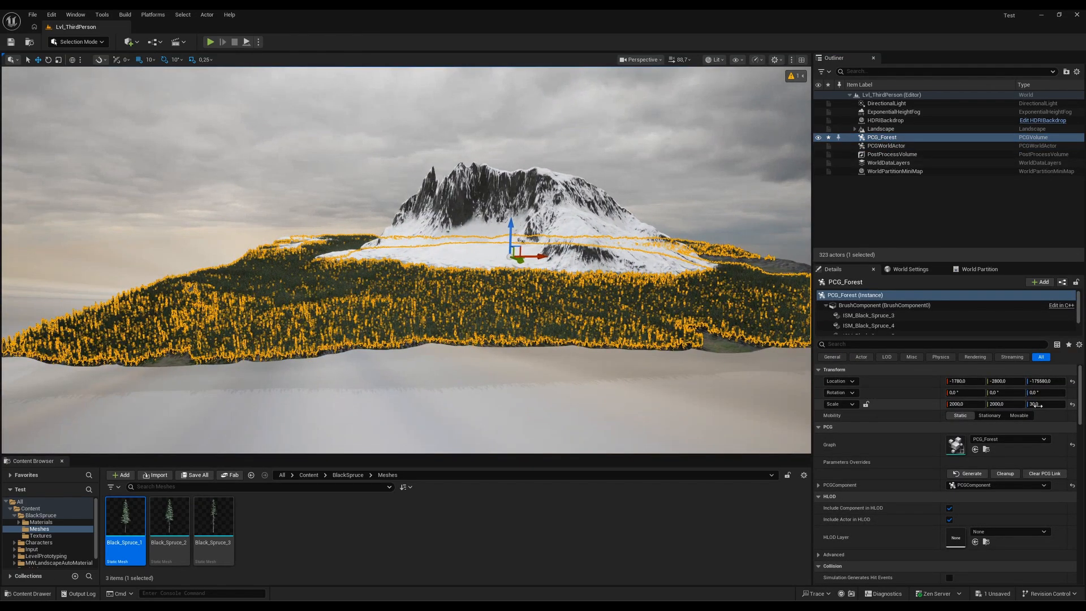
left_click(1043, 404)
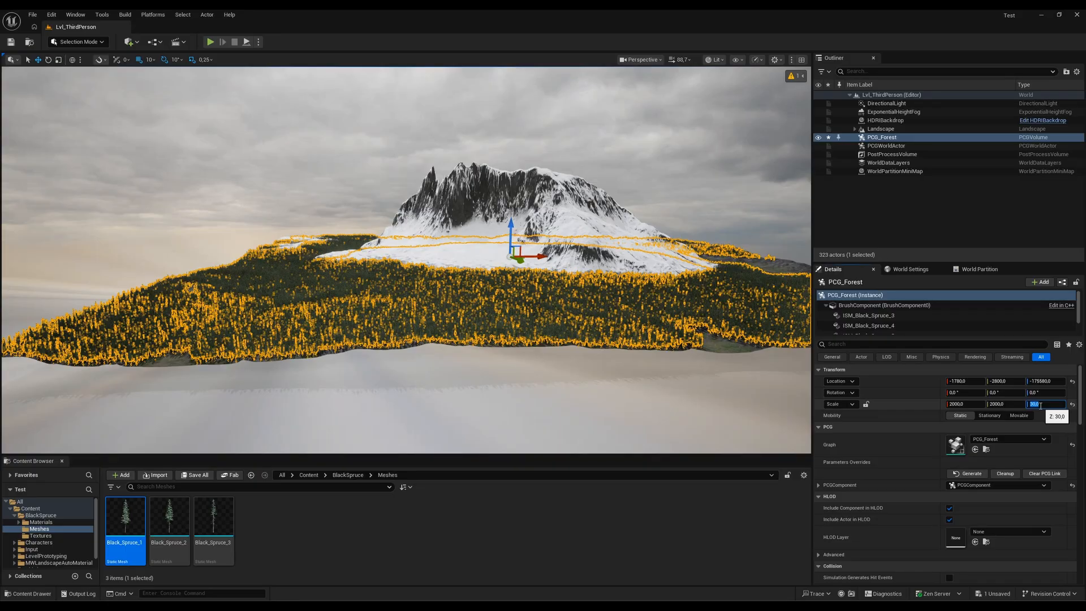
type("50.0")
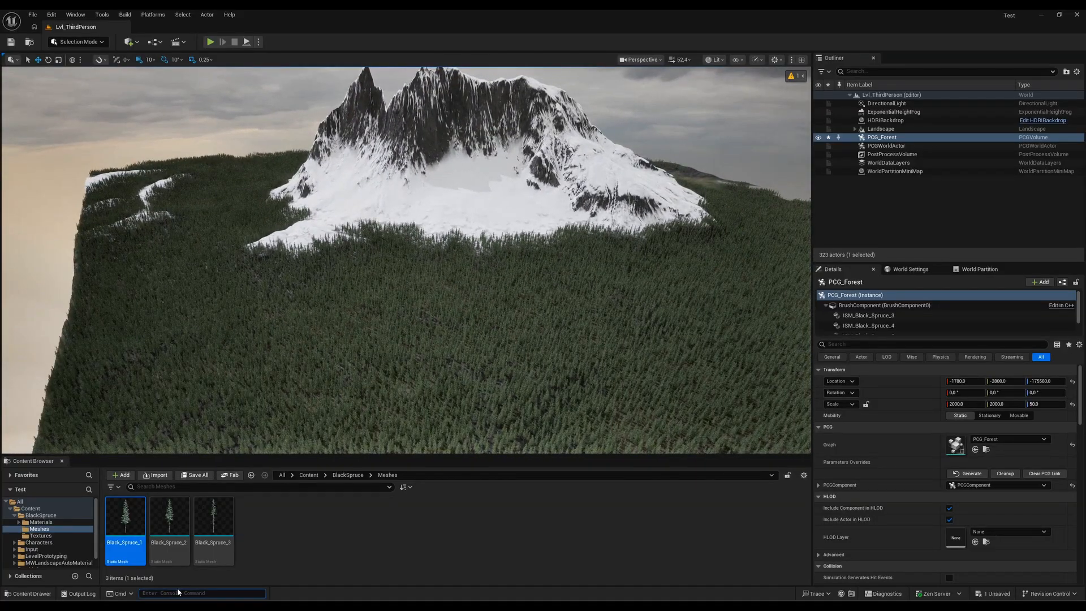
Run the console command r.Nanite.ViewMeshLODBias.Offset 2.
type("man")
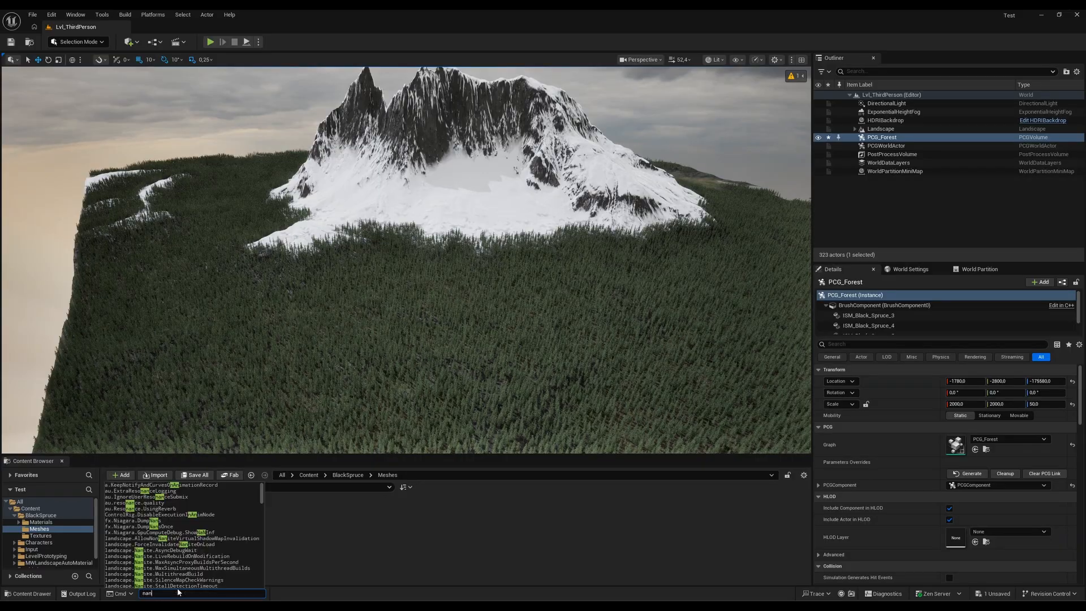
type("nanite fall")
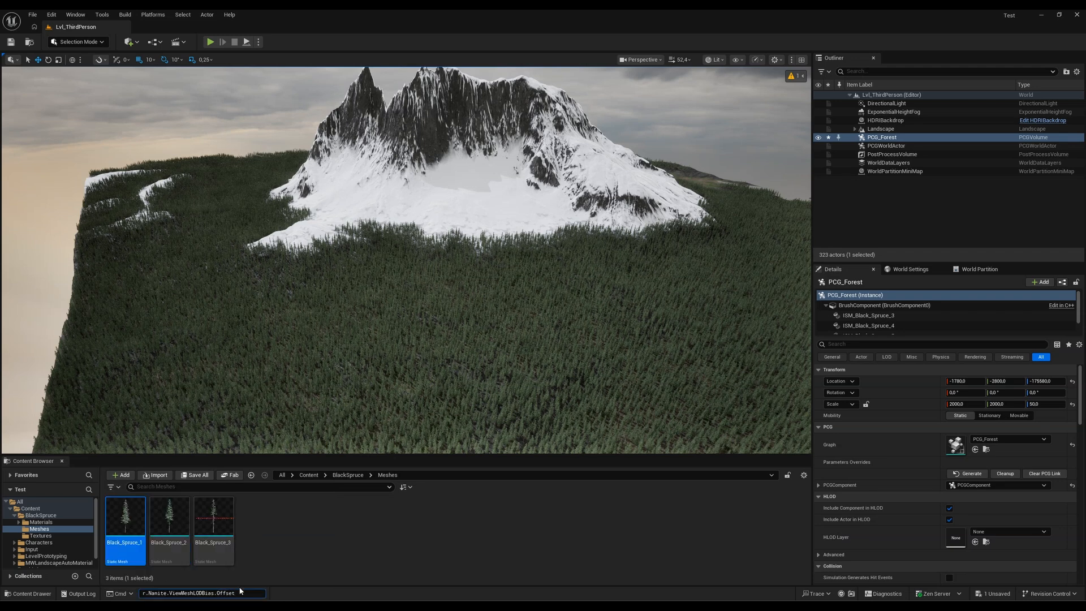
type("2")
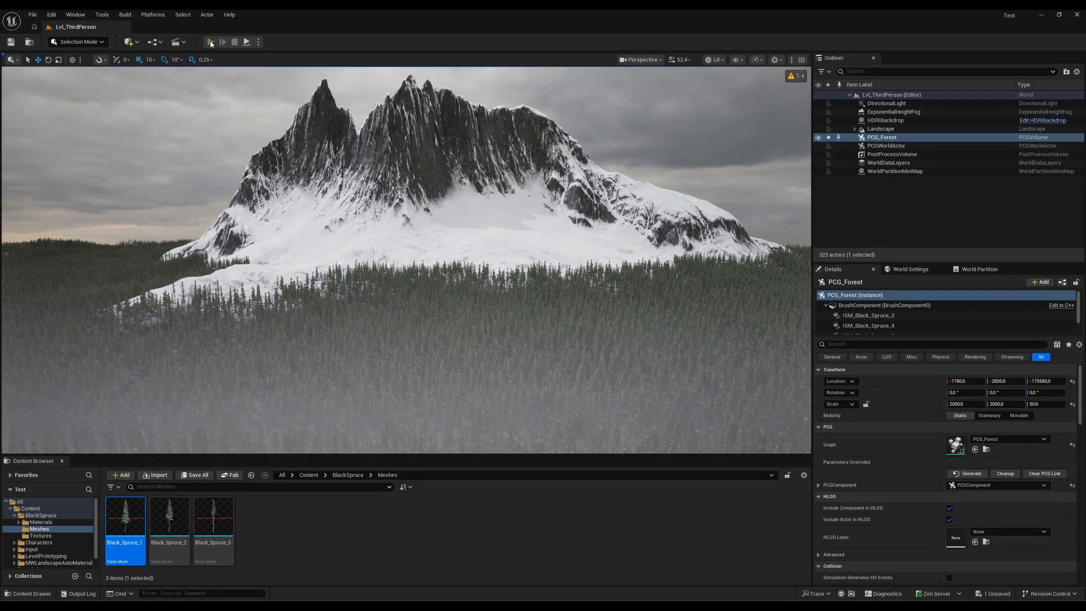
Fly over the spruce forest, then start Play In Editor with the character.
left_click(210, 42)
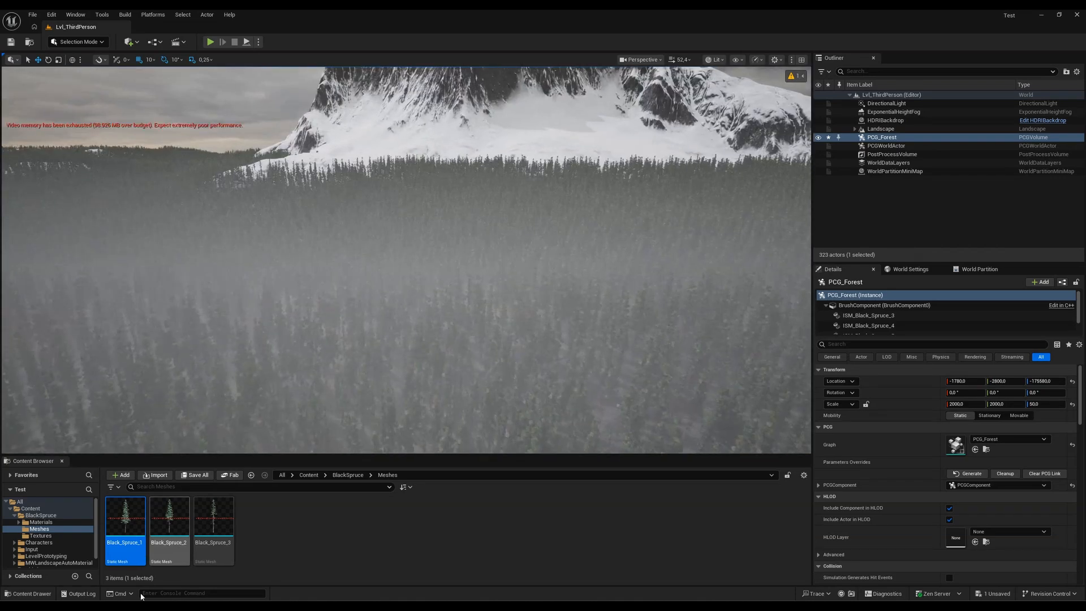
type("nanite")
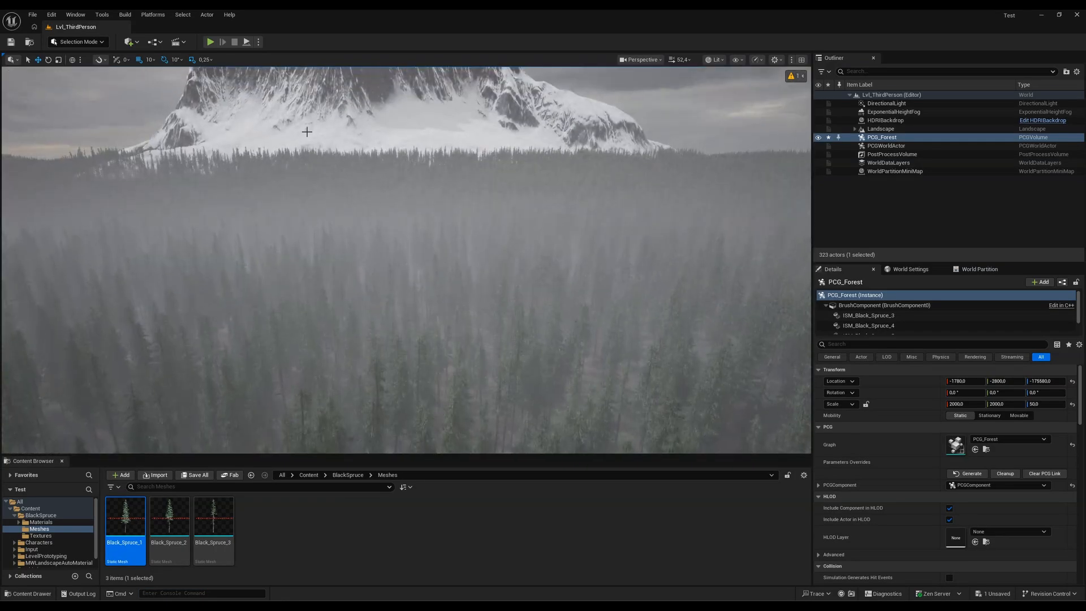
left_click(209, 41)
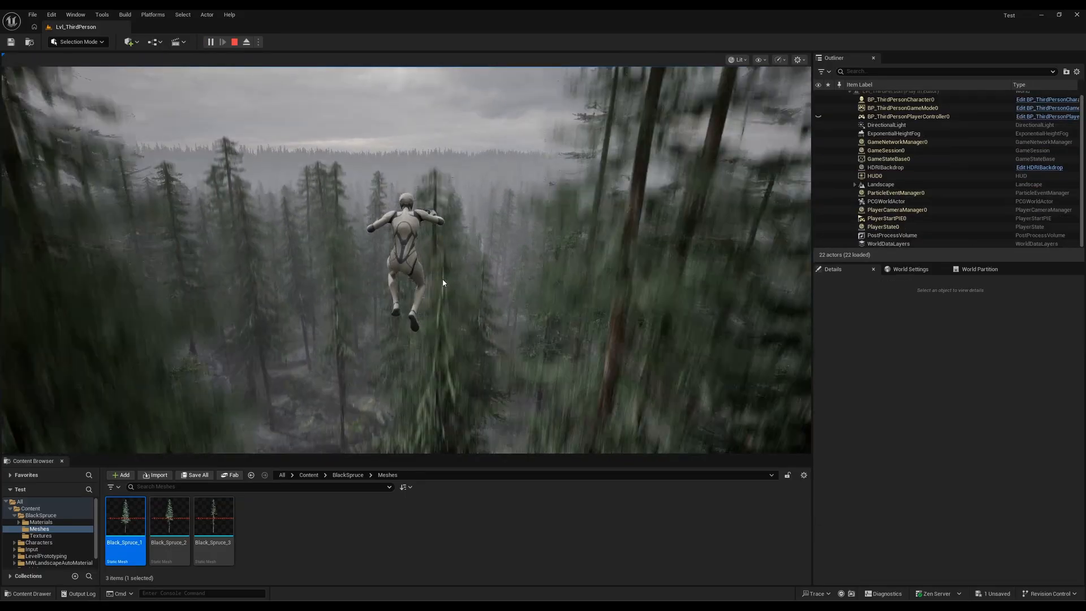